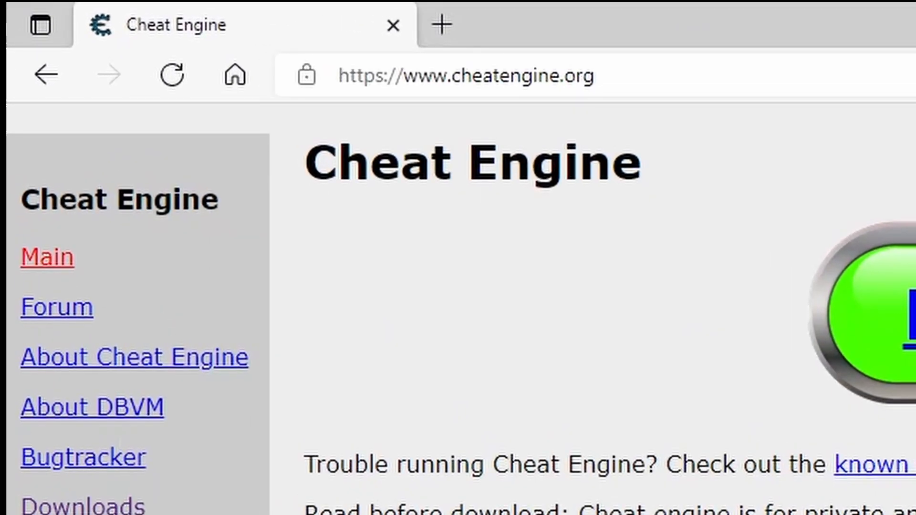
Download the Cheat Engine 7.2 Windows installer from cheatengine.org, retrying the download once
scroll(down, 3)
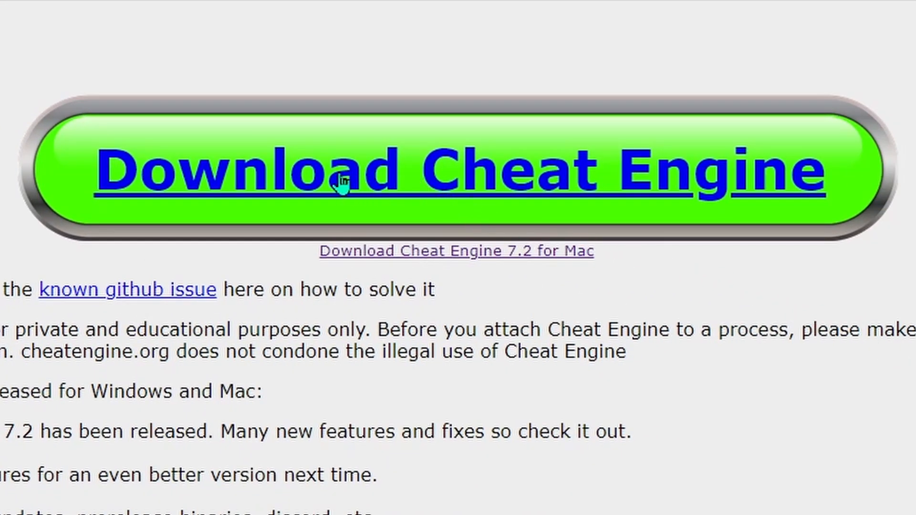
mouse_move(454, 193)
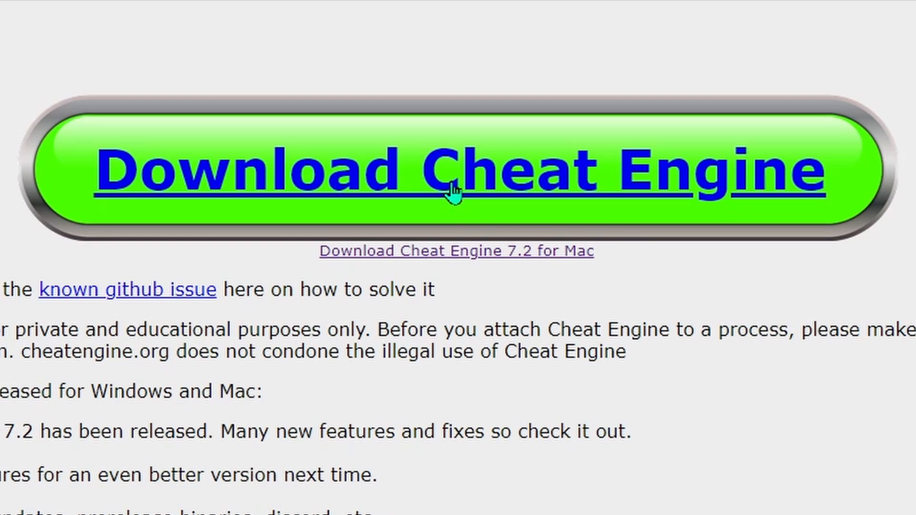
click(457, 251)
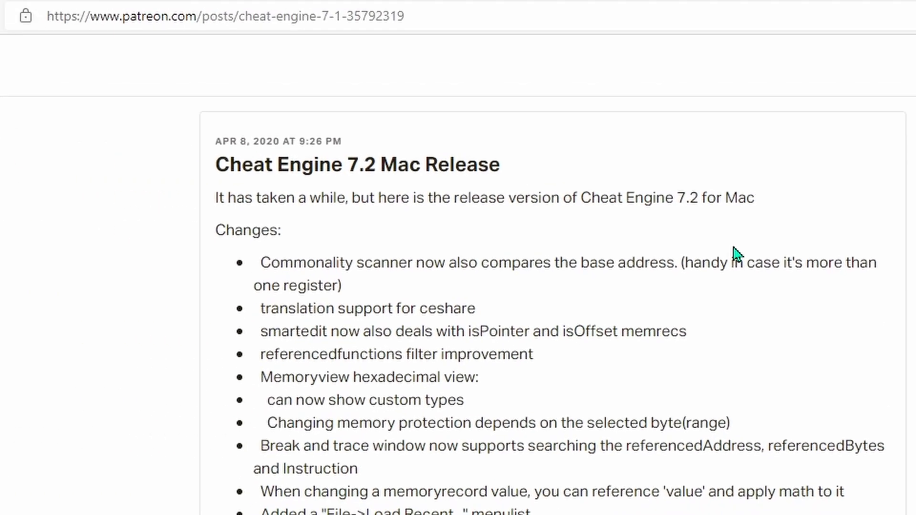
scroll(down, 3)
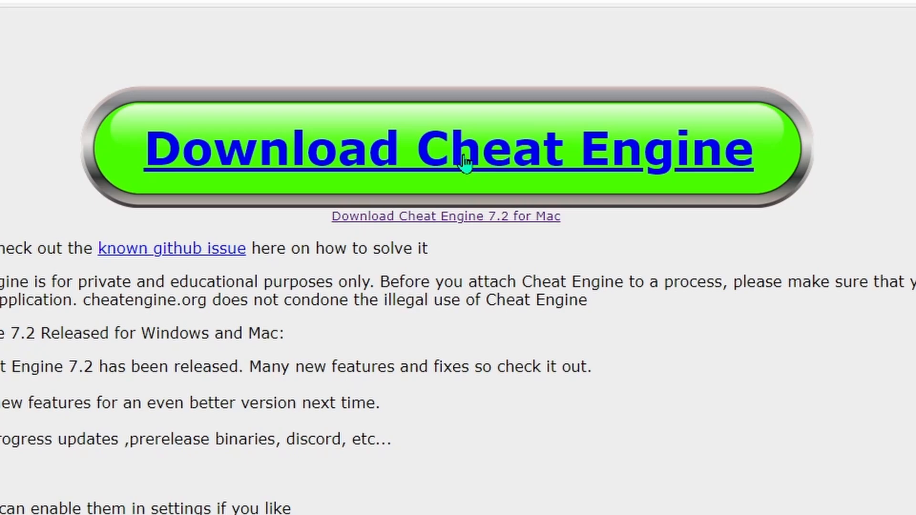
click(449, 149)
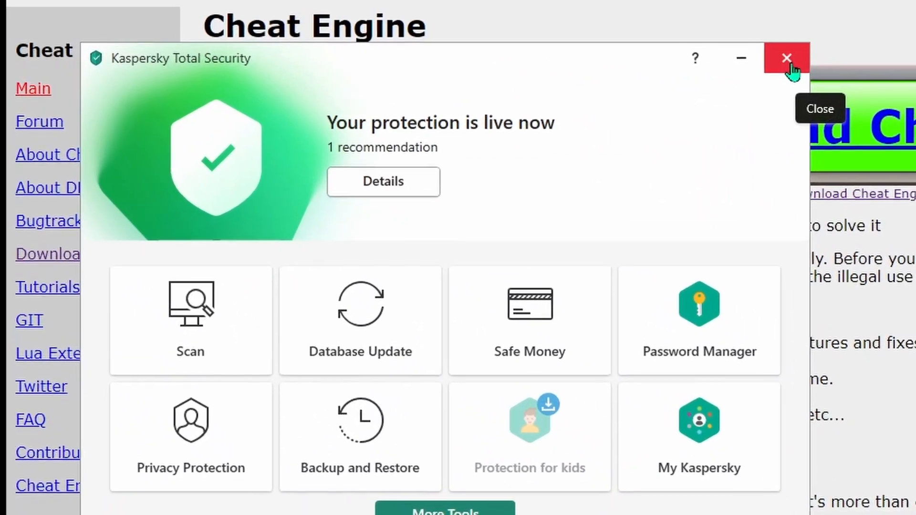
Close the Kaspersky Total Security window to return to Edge's downloads
click(785, 58)
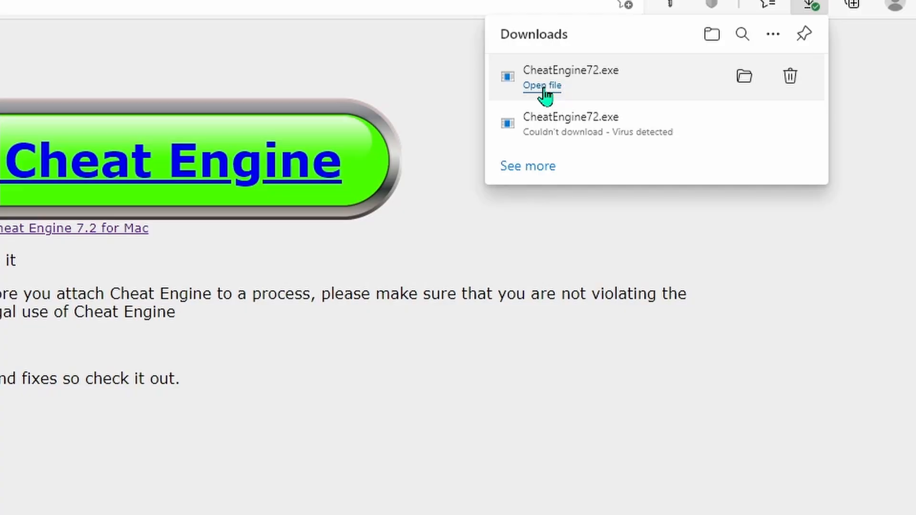
Run CheatEngine72.exe and install Cheat Engine, declining the WinZip Driver Updater offer
click(541, 85)
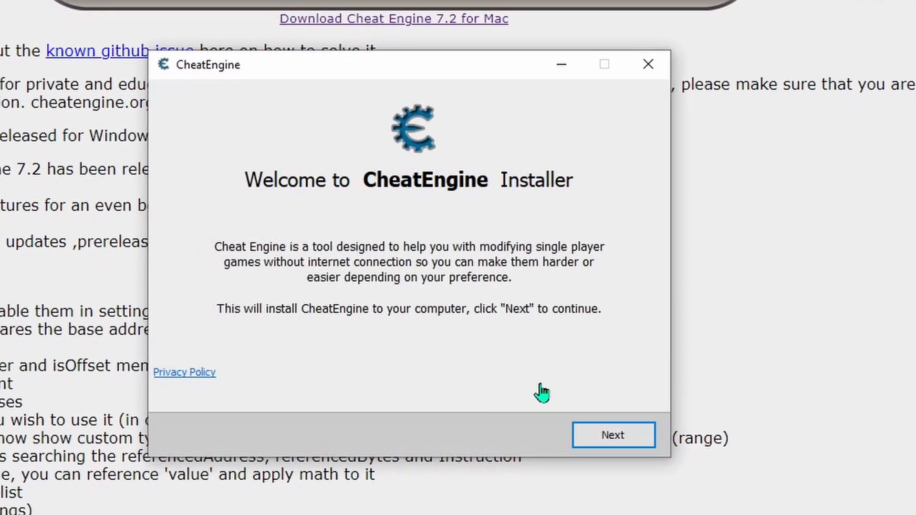
click(612, 435)
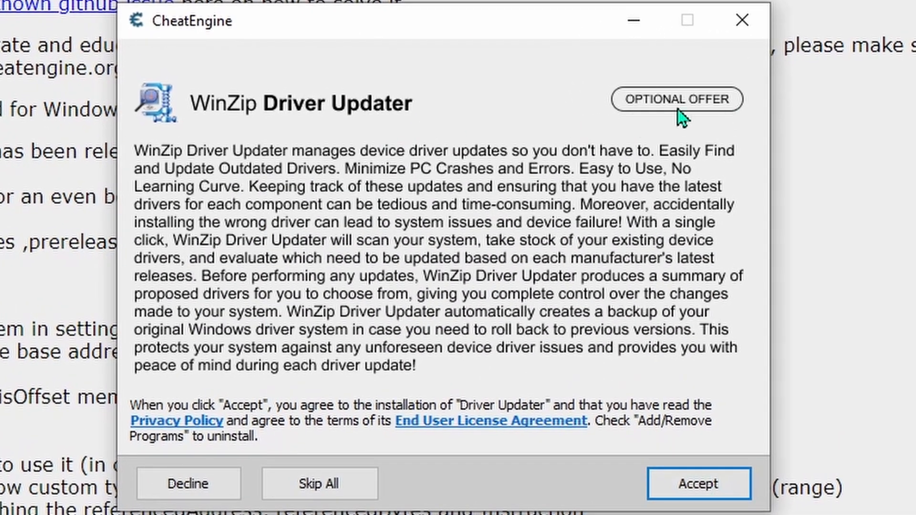
mouse_move(188, 484)
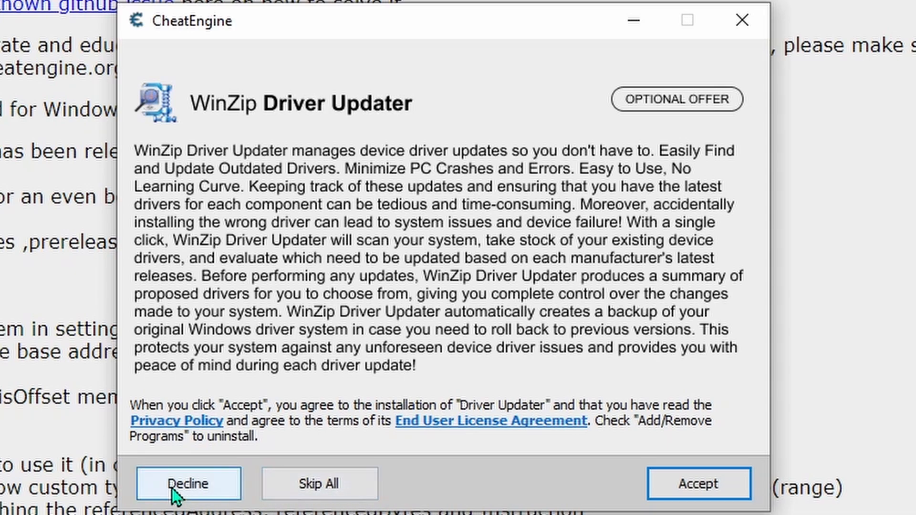
click(188, 484)
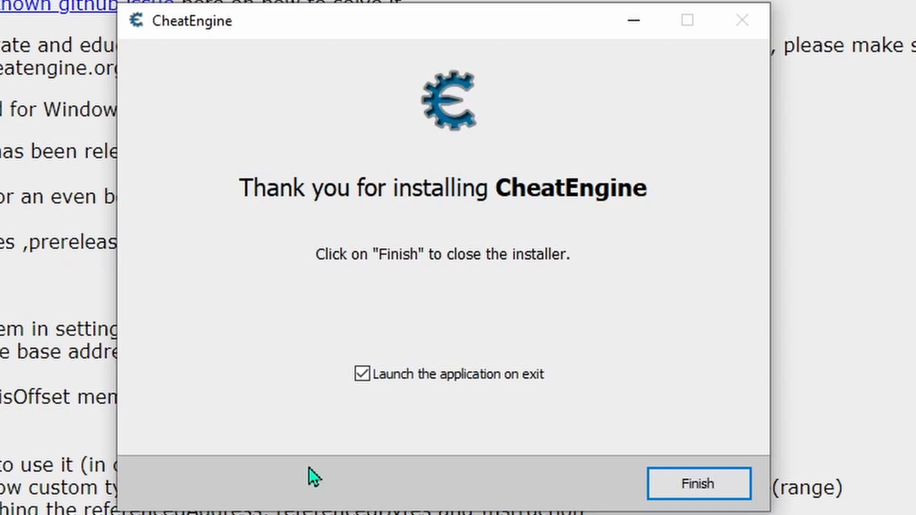
click(697, 483)
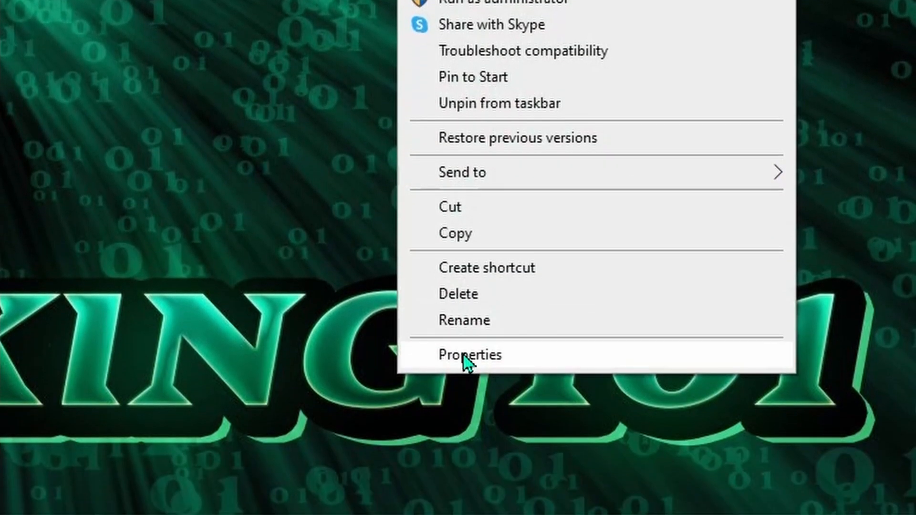
Set the Cheat Engine shortcut's Compatibility properties to run as administrator and save
click(470, 354)
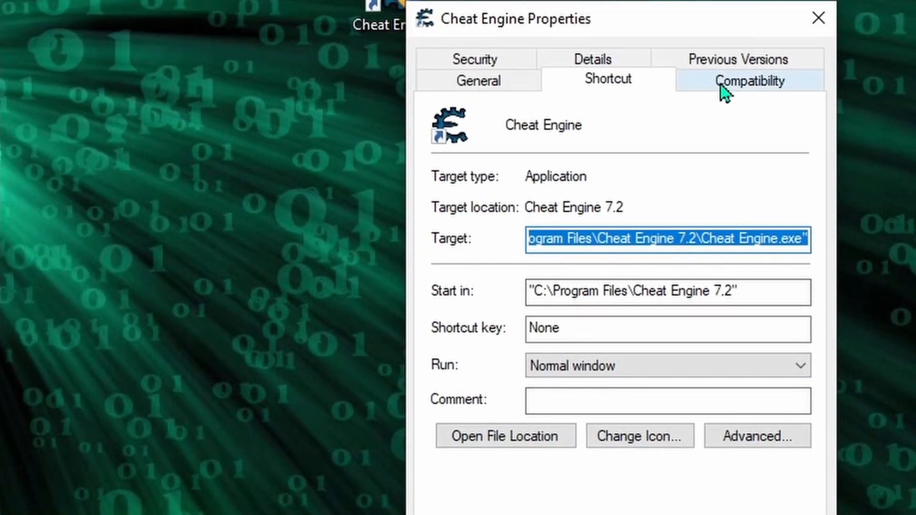
click(750, 80)
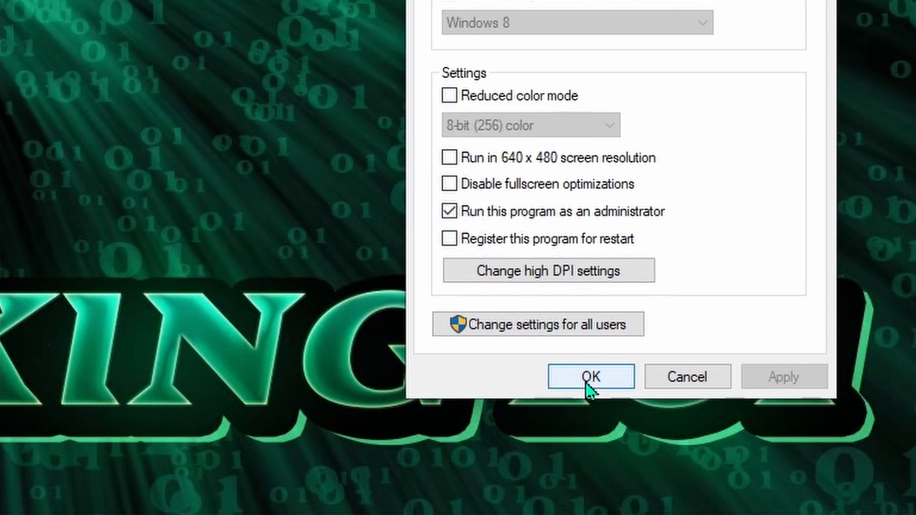
click(590, 376)
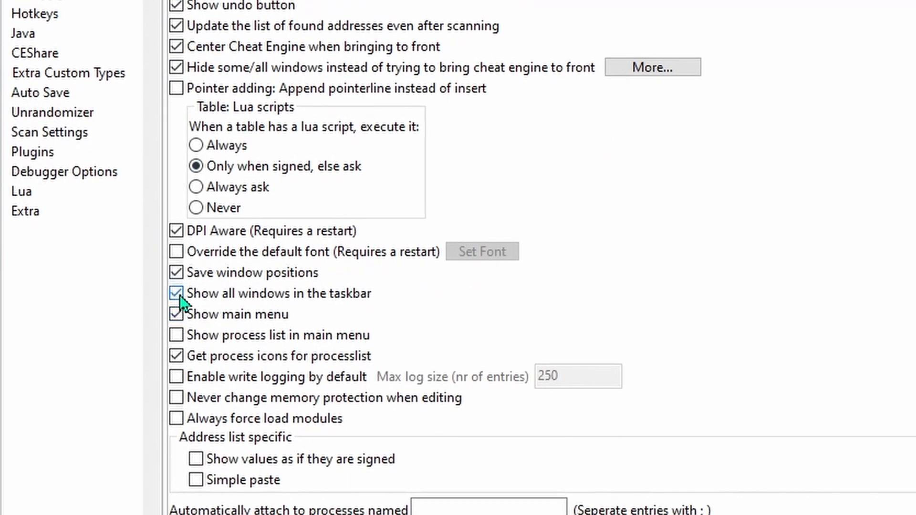
Toggle the Show all windows in the taskbar option in General Settings
click(35, 14)
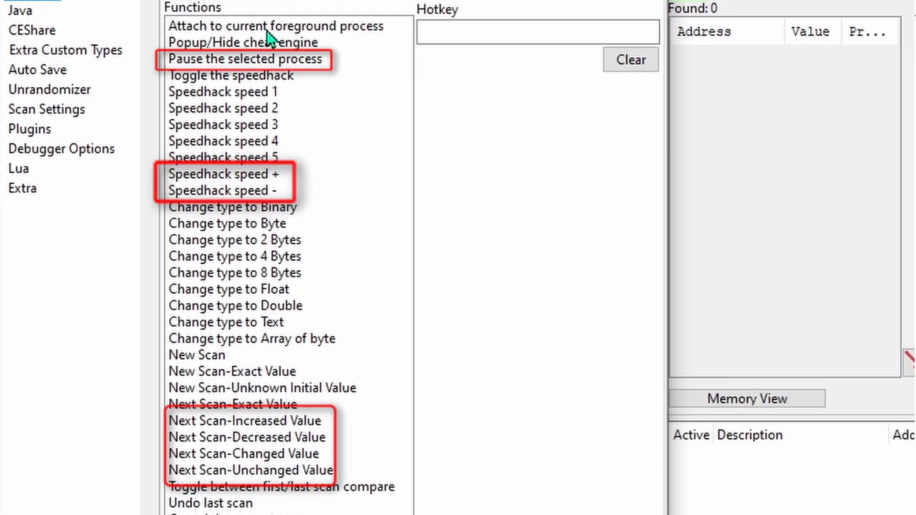
Assign numpad hotkeys to pause, speedhack +/- and next-scan functions, Ctrl+Numpad 0 for Unchanged Value
click(245, 58)
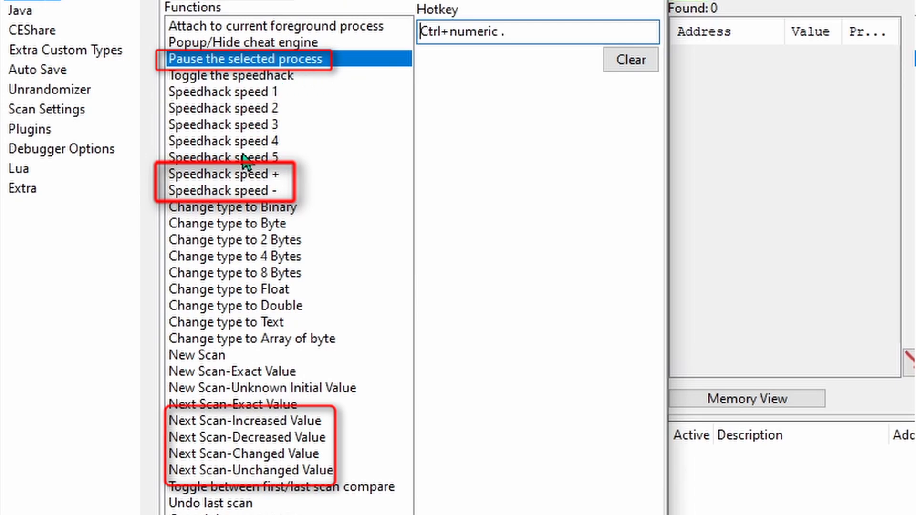
click(227, 173)
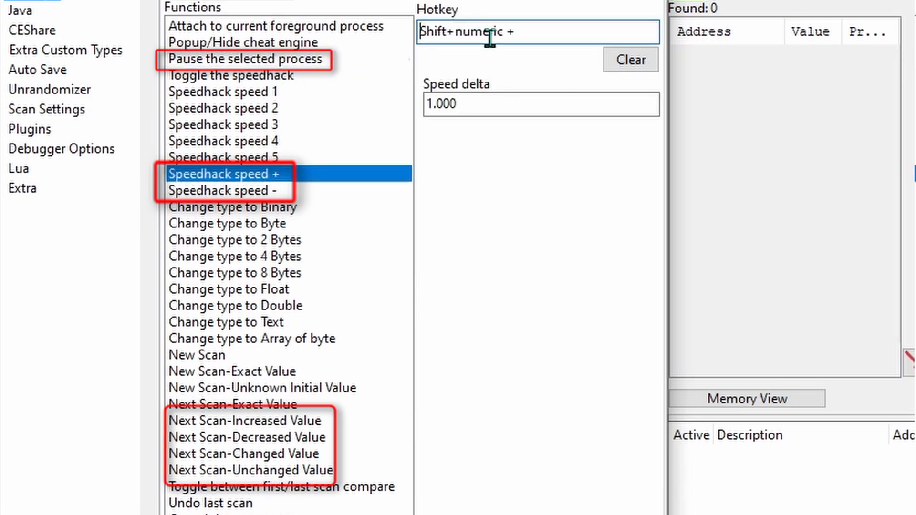
click(227, 190)
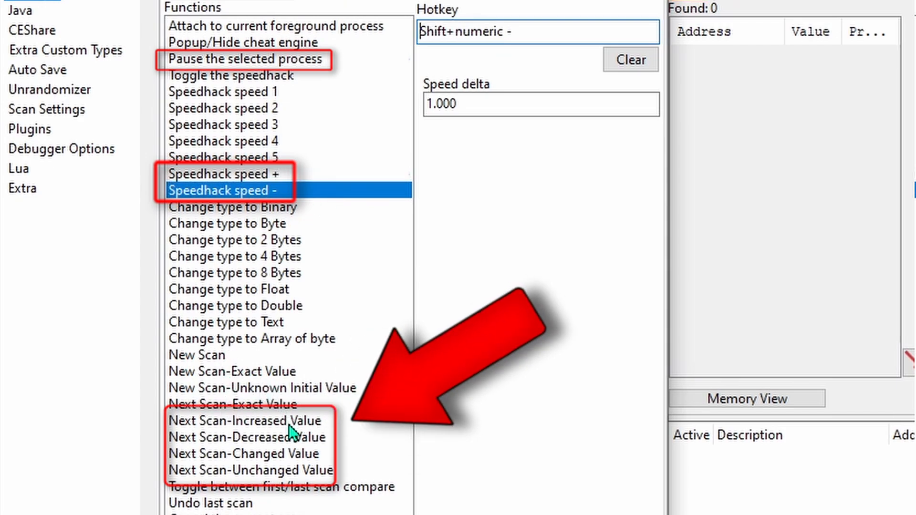
click(248, 437)
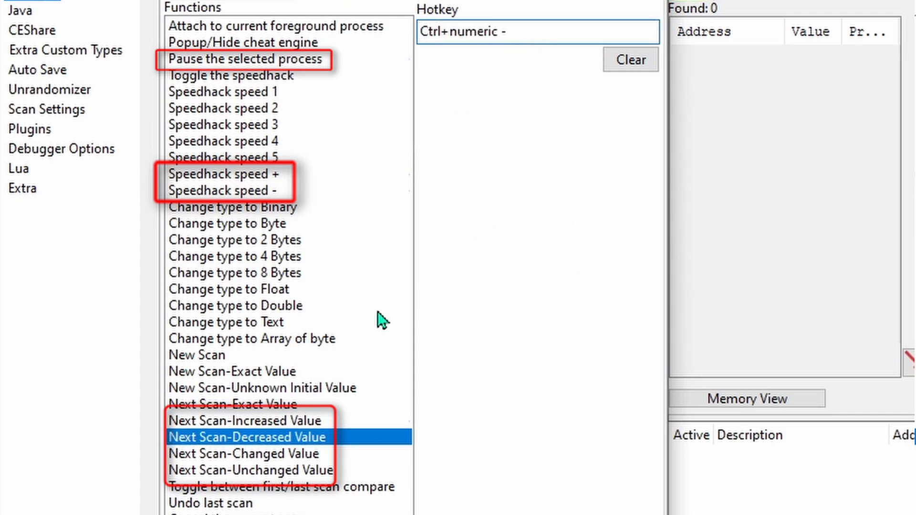
click(246, 454)
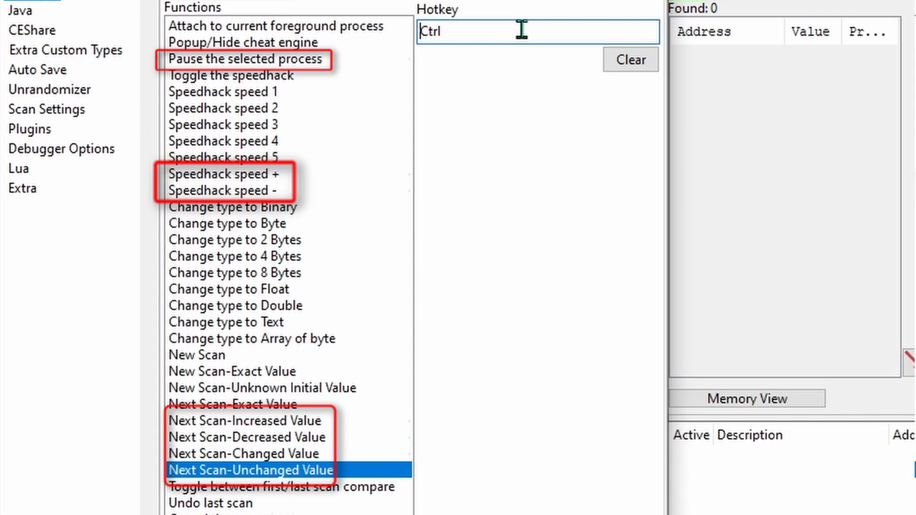
key(numpad0)
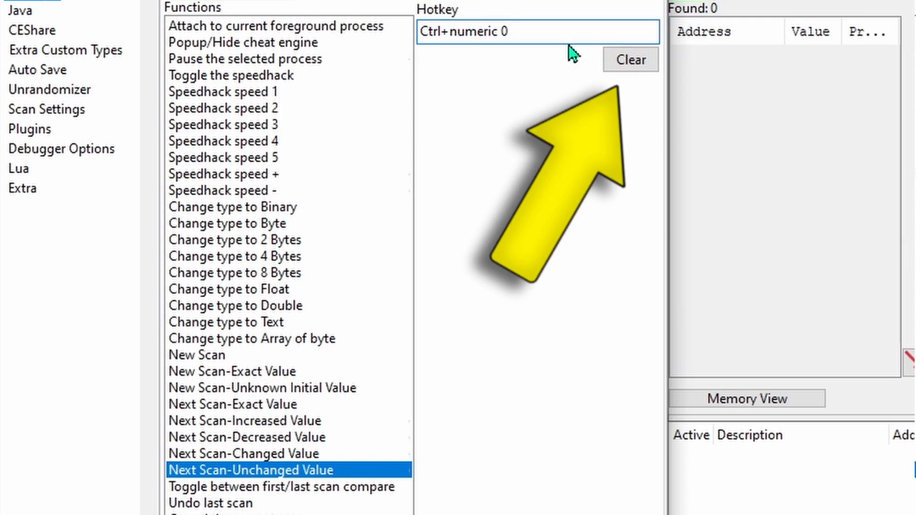
click(630, 59)
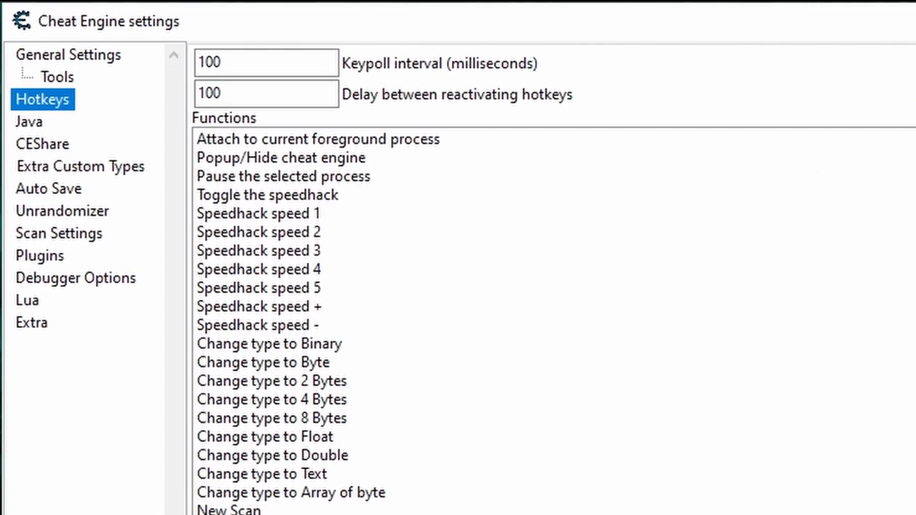
mouse_move(61, 176)
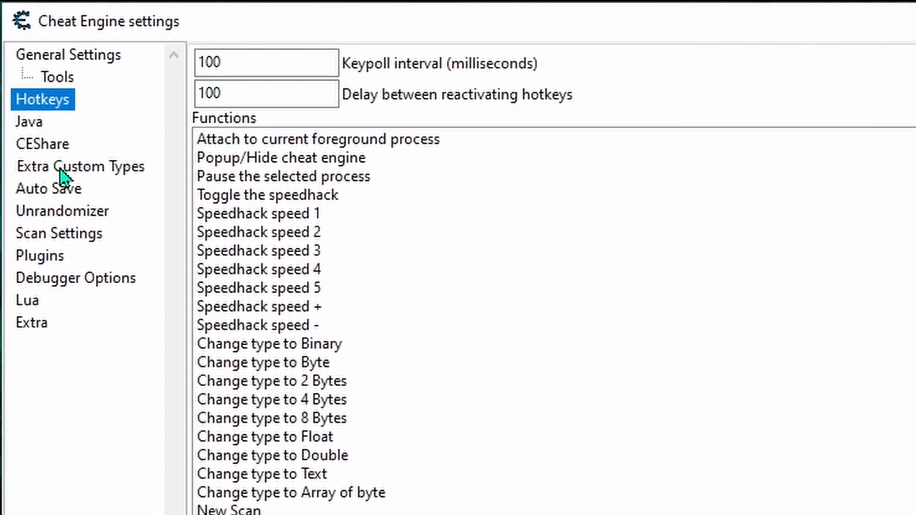
Enable the 2 Byte, 4 Byte and Float Big Endian extra custom types
click(80, 166)
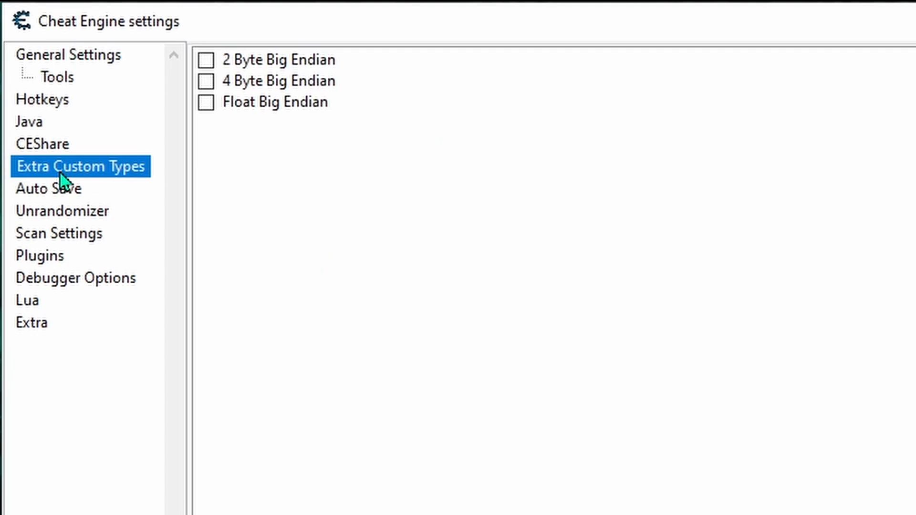
mouse_move(207, 59)
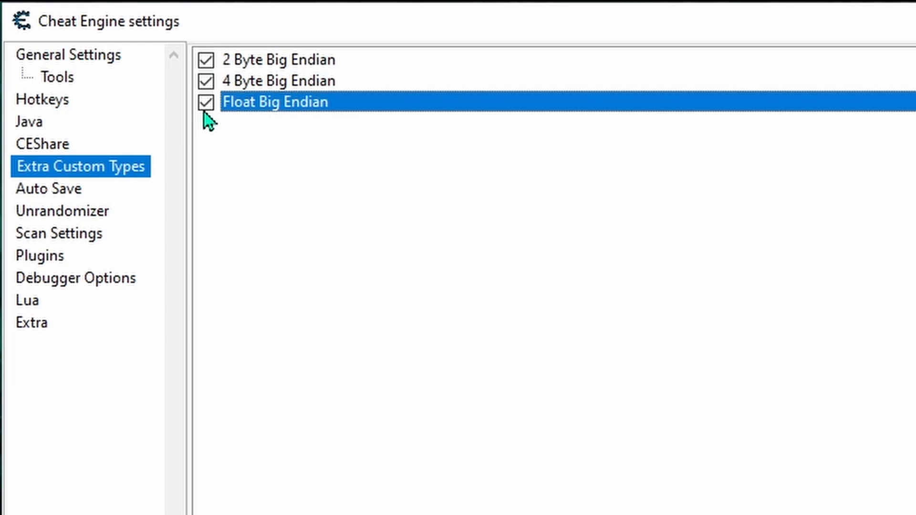
click(63, 211)
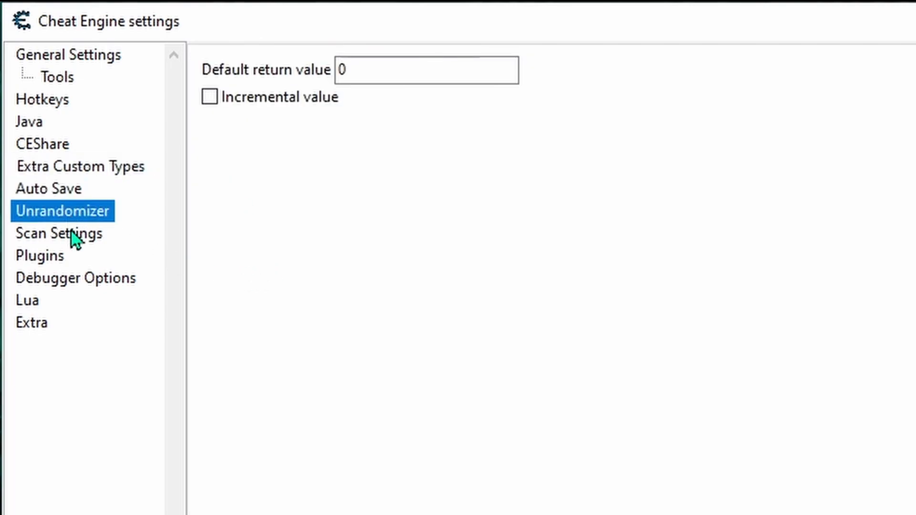
In Scan Settings, enable pause while scanning and add Byte, 2 Bytes and 8 Bytes to the all type
click(58, 233)
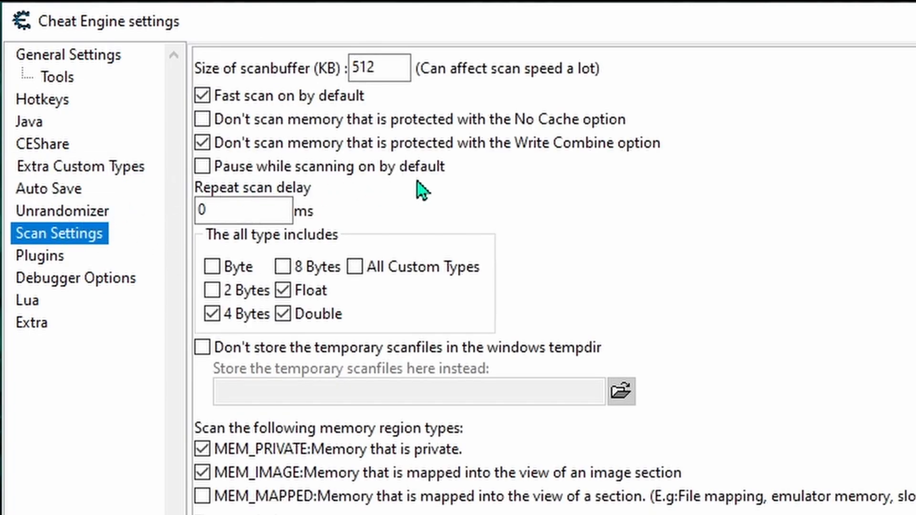
click(201, 166)
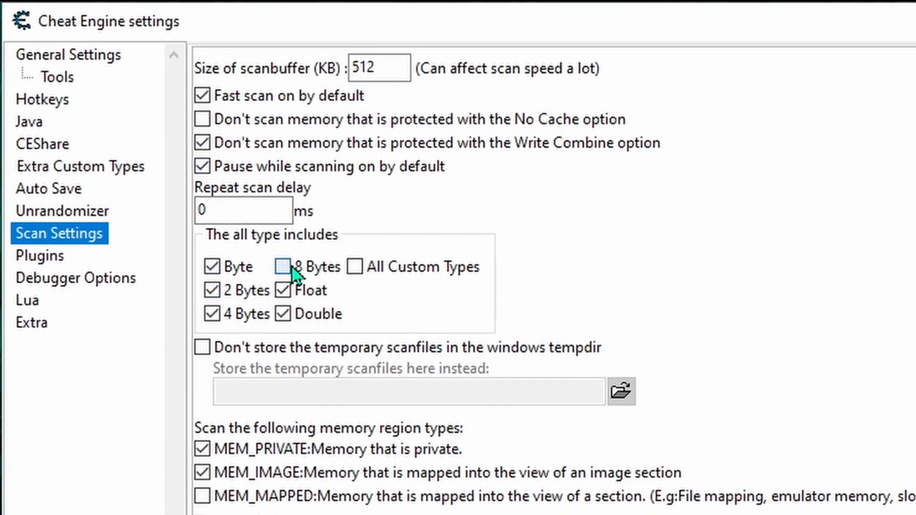
click(283, 266)
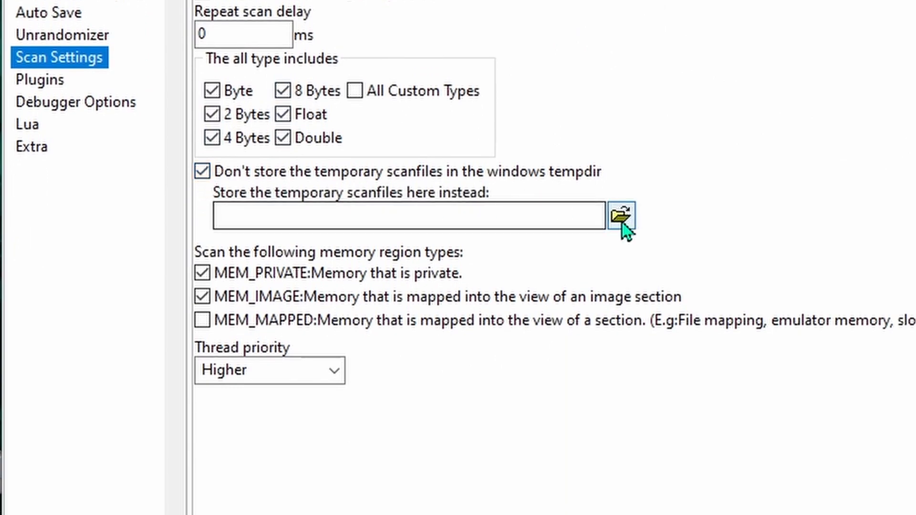
Store scanfiles in Documents > My Cheat Tables > Temp Scans and include MEM_MAPPED regions in scans
click(620, 217)
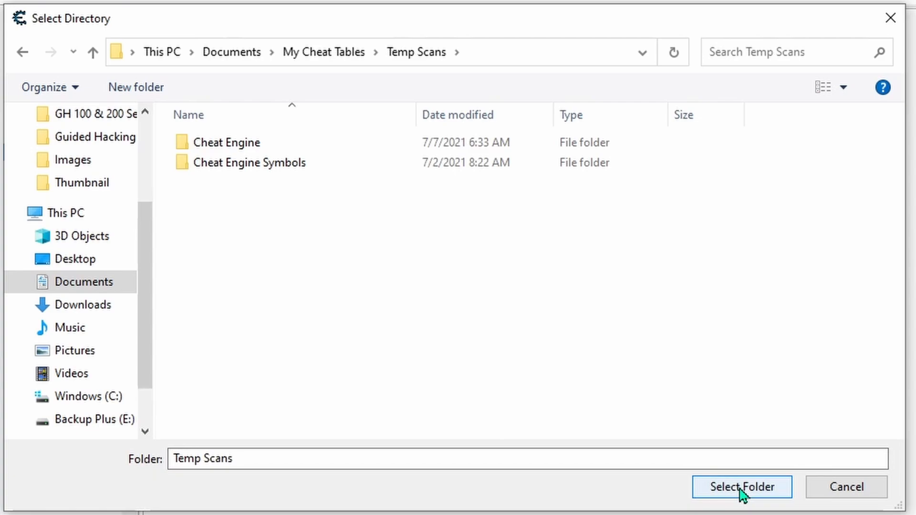
click(741, 486)
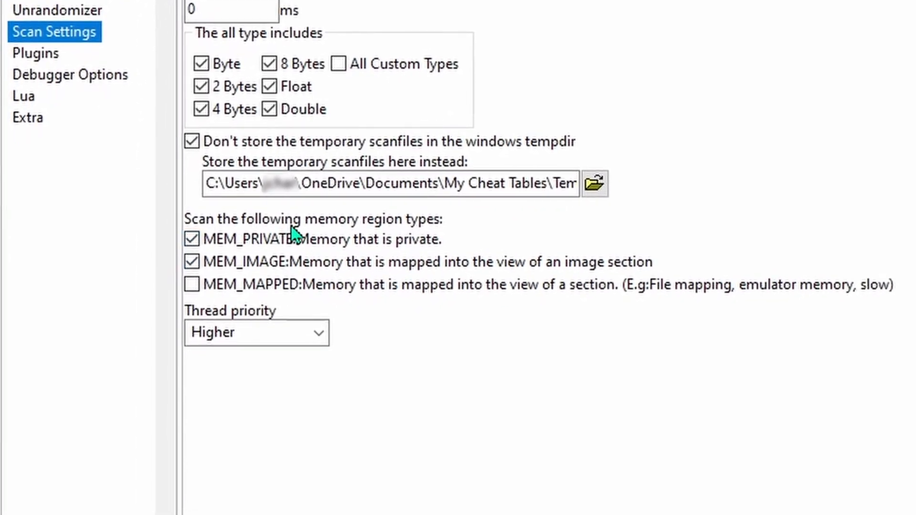
mouse_move(210, 306)
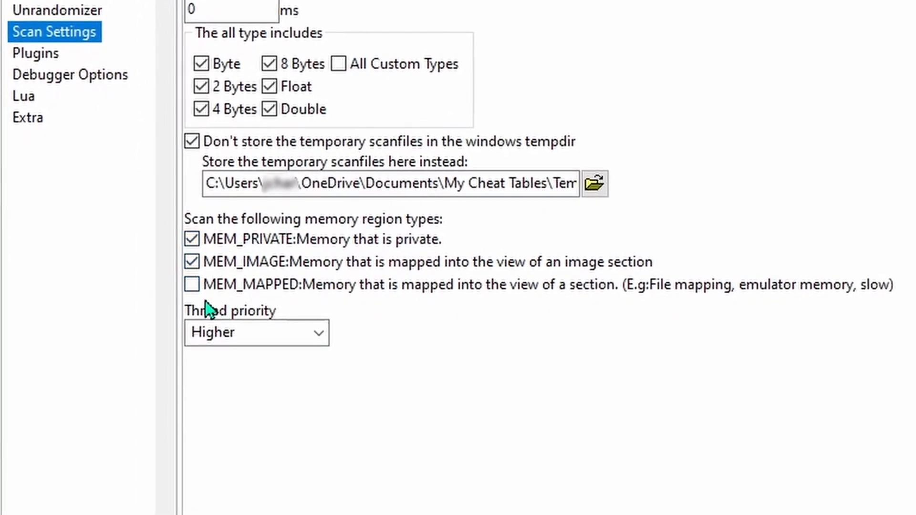
click(192, 285)
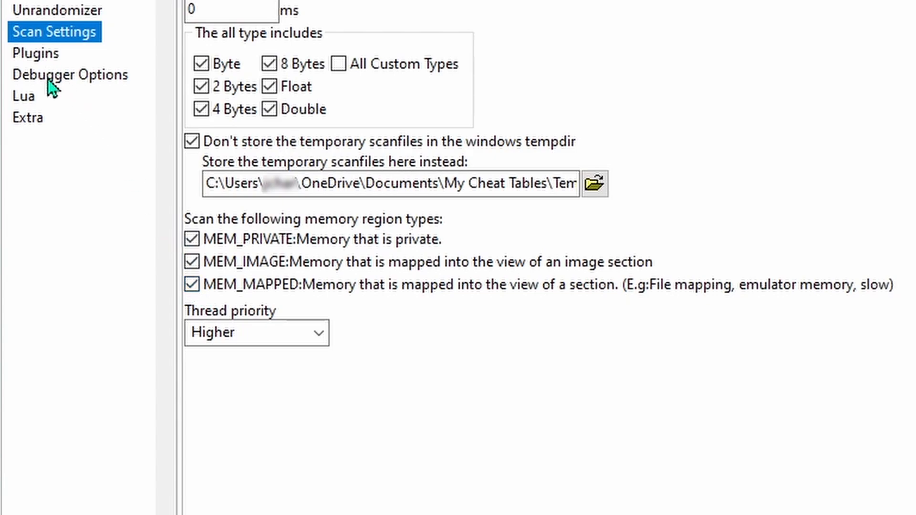
Select Use VEH Debugger in Debugger Options and save the settings with OK
click(70, 74)
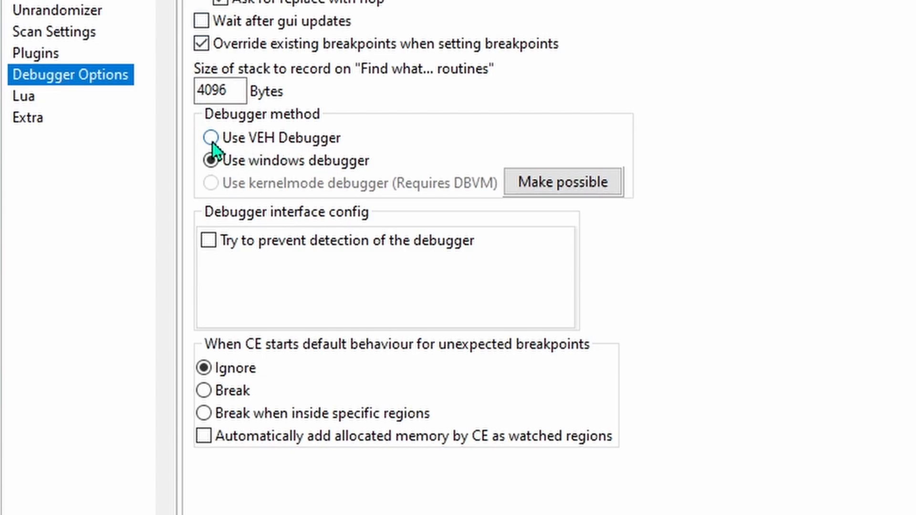
click(209, 137)
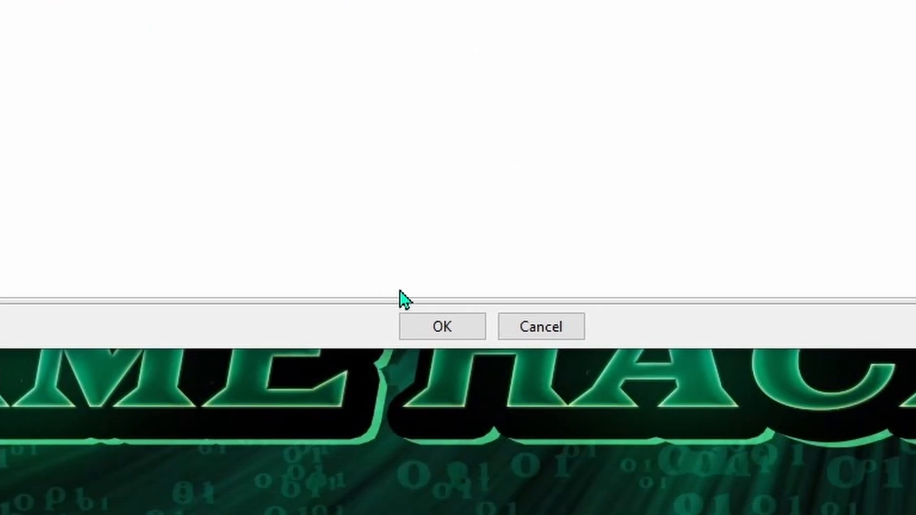
click(441, 326)
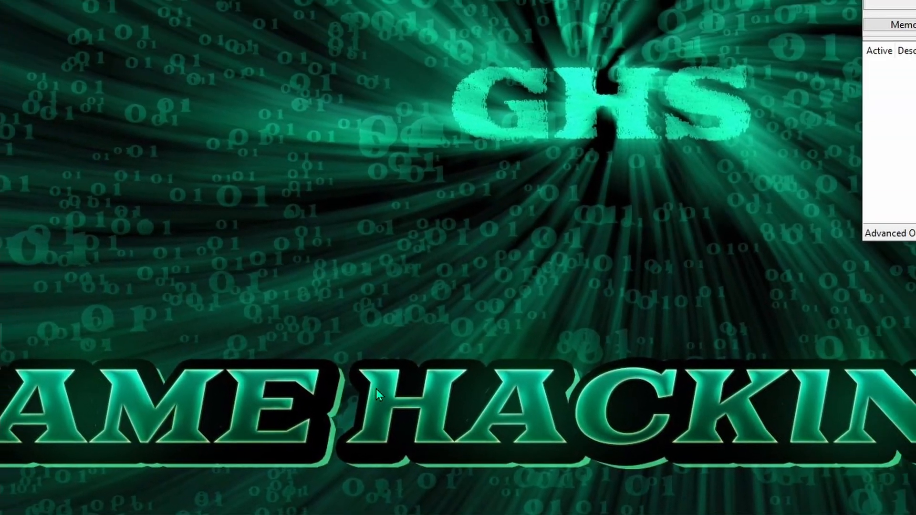